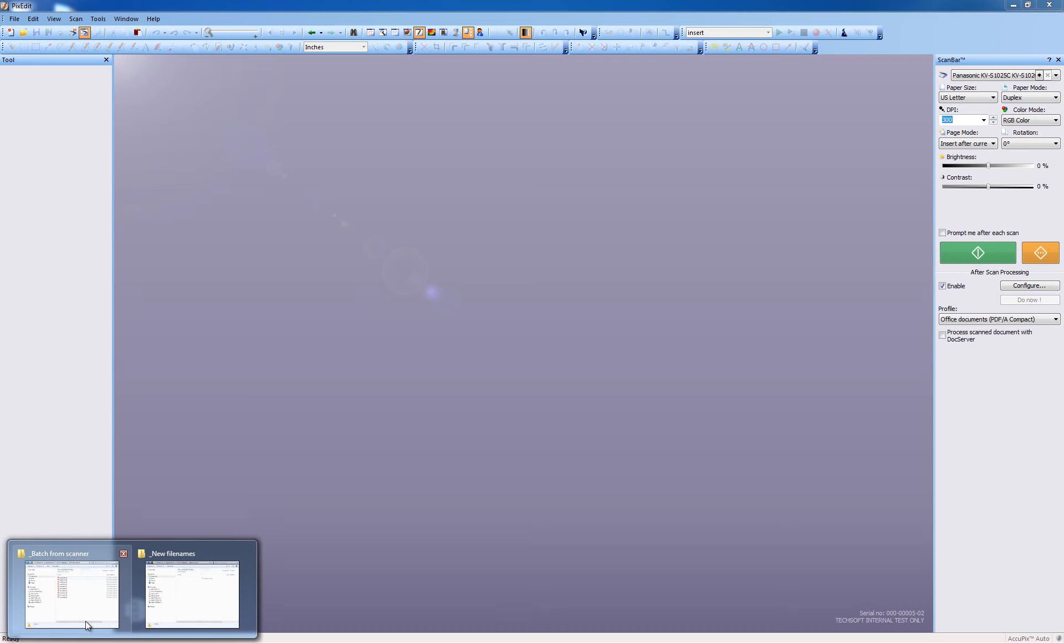
# Restore the _Batch from scanner Explorer window listing the ten sheet PDFs.
pyautogui.click(68, 594)
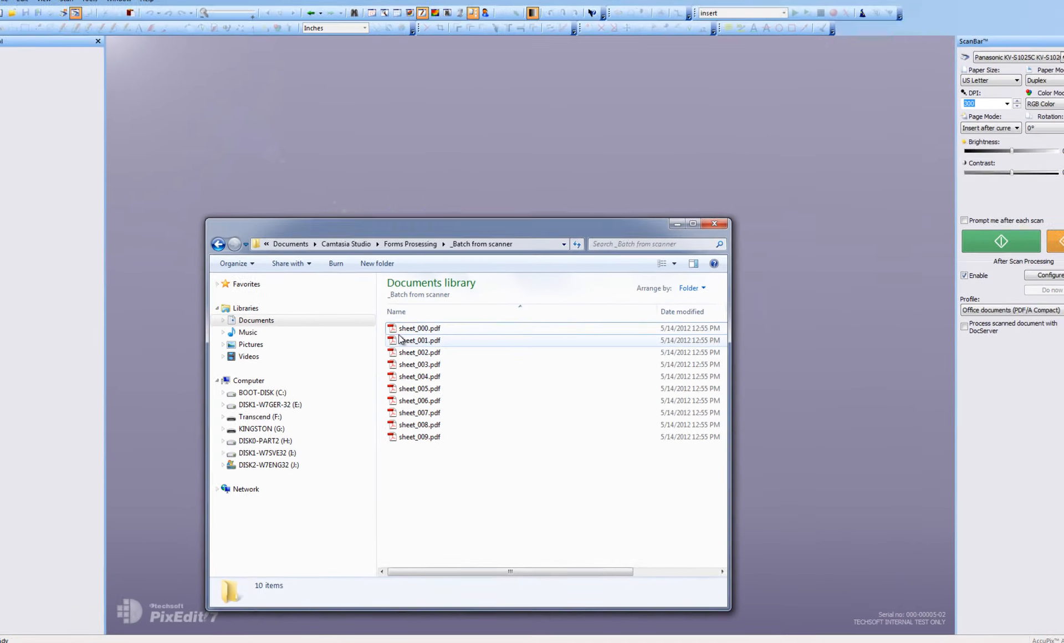
# Drag sheet_000.pdf from Explorer into PixEdit to open the scanned delivery note.
pyautogui.moveTo(419, 328); pyautogui.dragTo(483, 80)
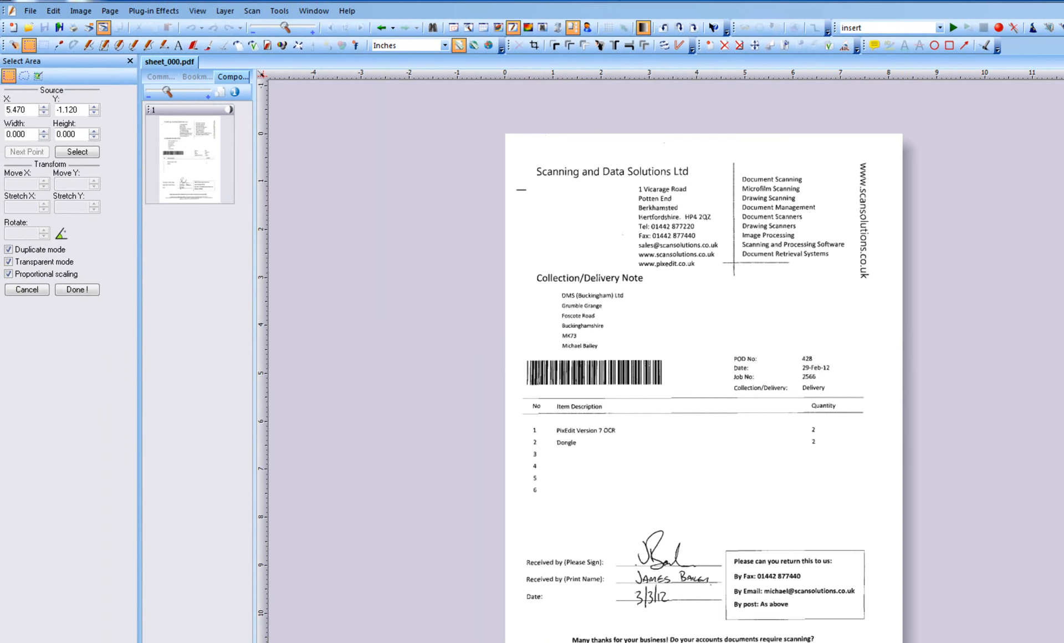
pyautogui.moveTo(618, 496); pyautogui.dragTo(808, 357)
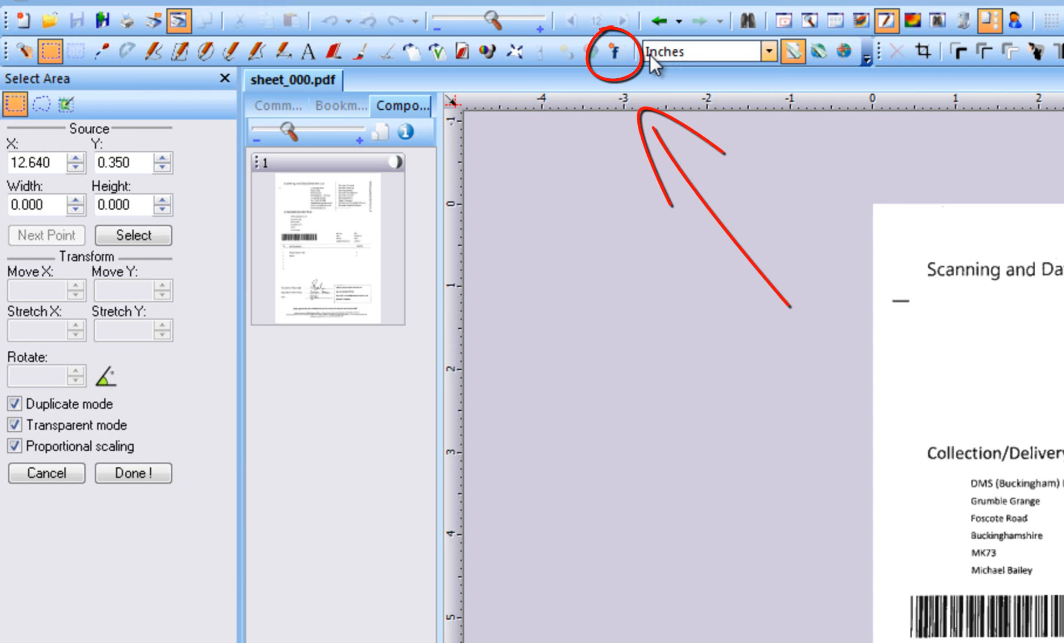
# Create a new master form from the open sheet_000 delivery note.
pyautogui.click(615, 51)
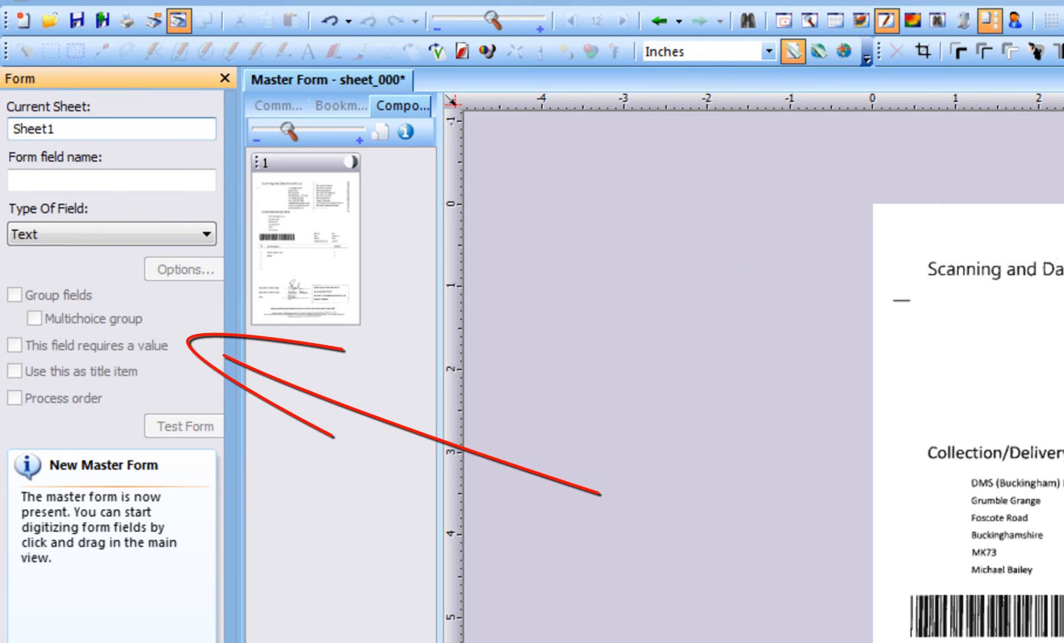
pyautogui.moveTo(1016, 158)
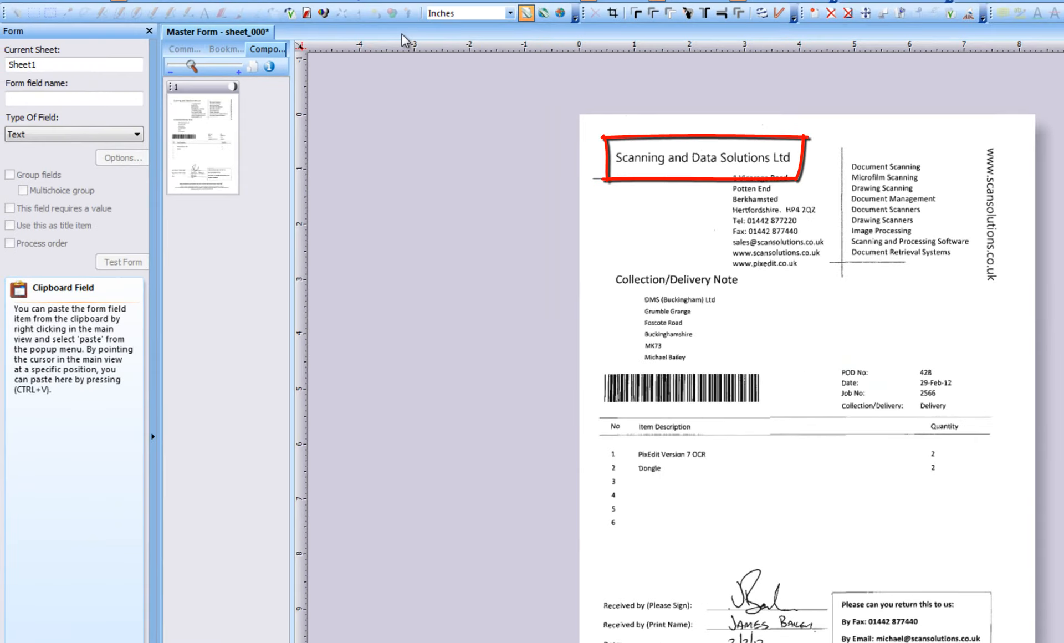
# Mark the company name heading as Alignment_Field1 with field type Alignment.
pyautogui.moveTo(990, 140); pyautogui.dragTo(1014, 278)
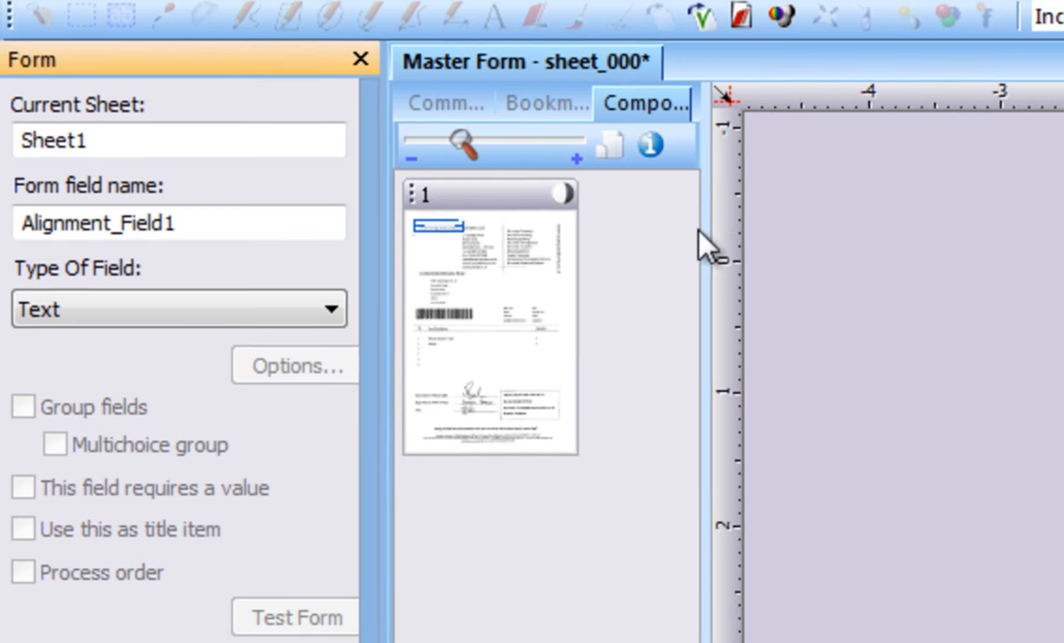
pyautogui.click(178, 308)
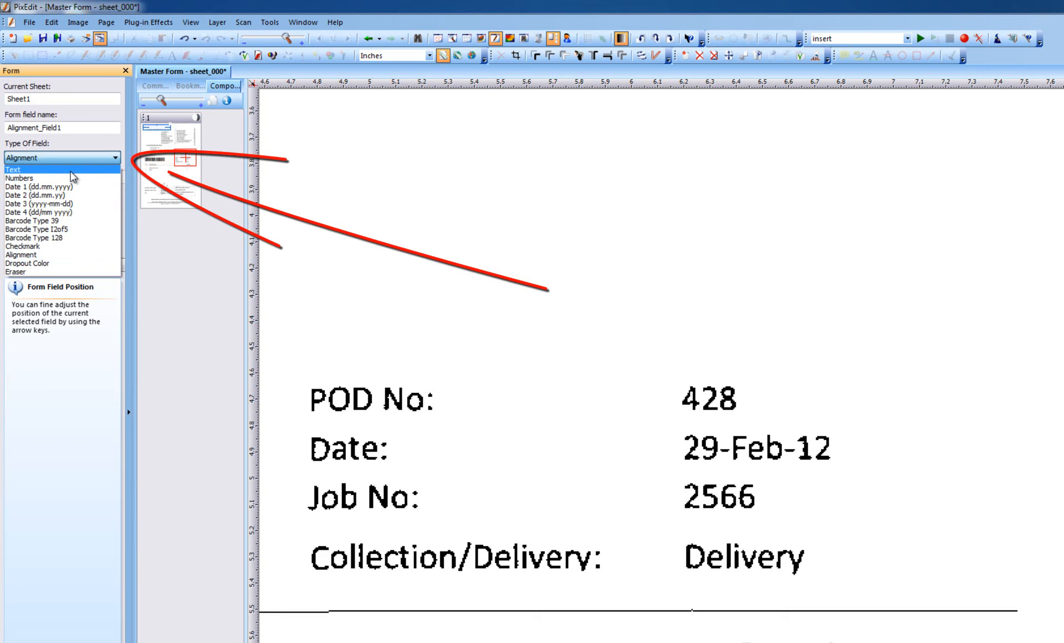
# Add Text_Field1 over POD number 428, set it as the title item, and start saving.
pyautogui.click(12, 170)
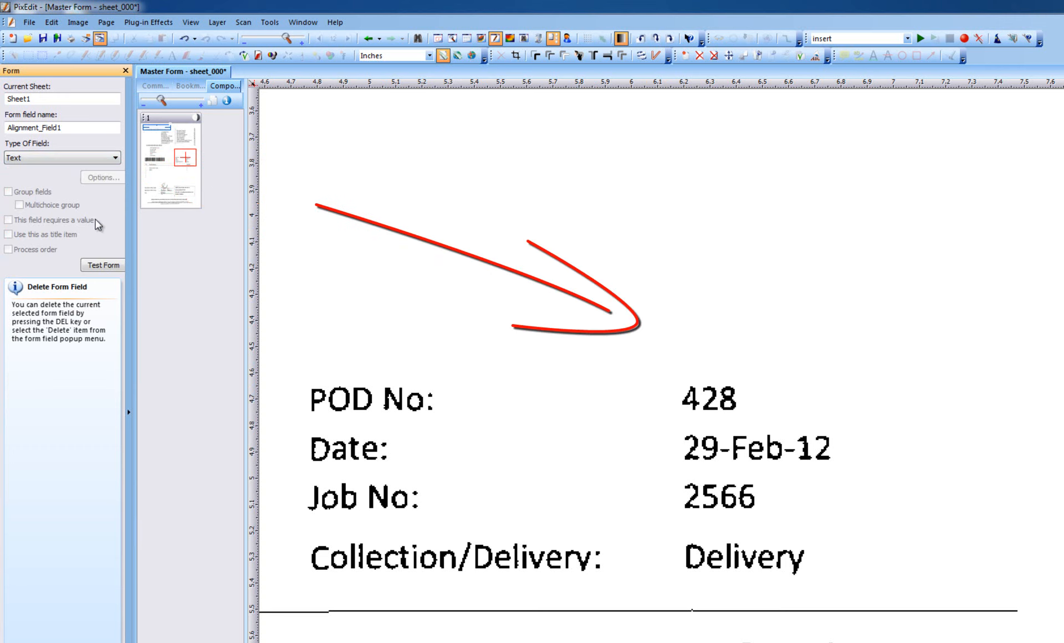
pyautogui.moveTo(640, 351)
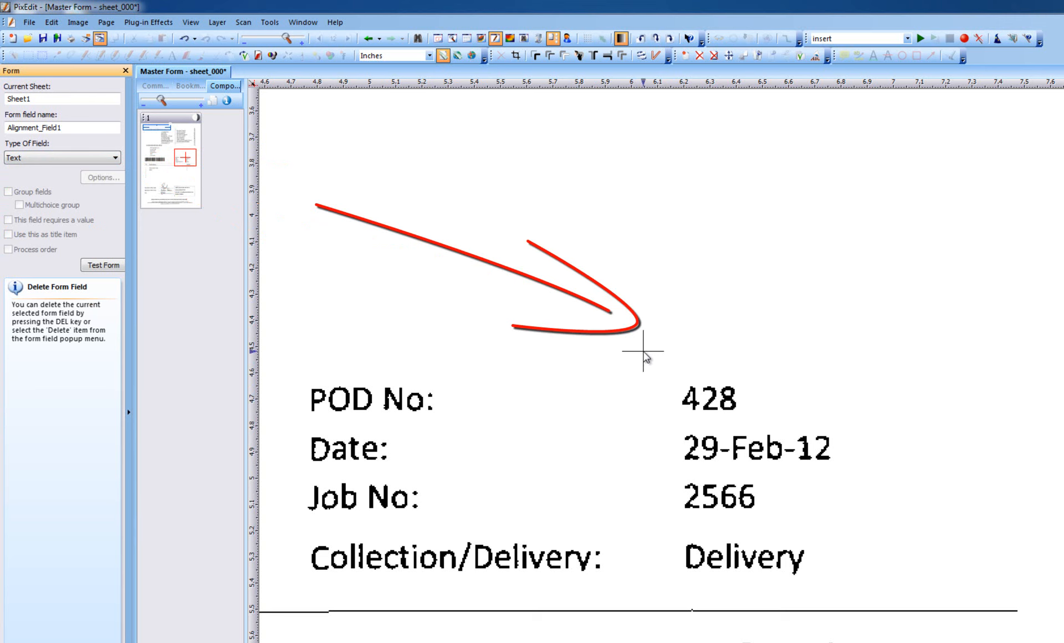
pyautogui.moveTo(640, 348); pyautogui.dragTo(778, 435)
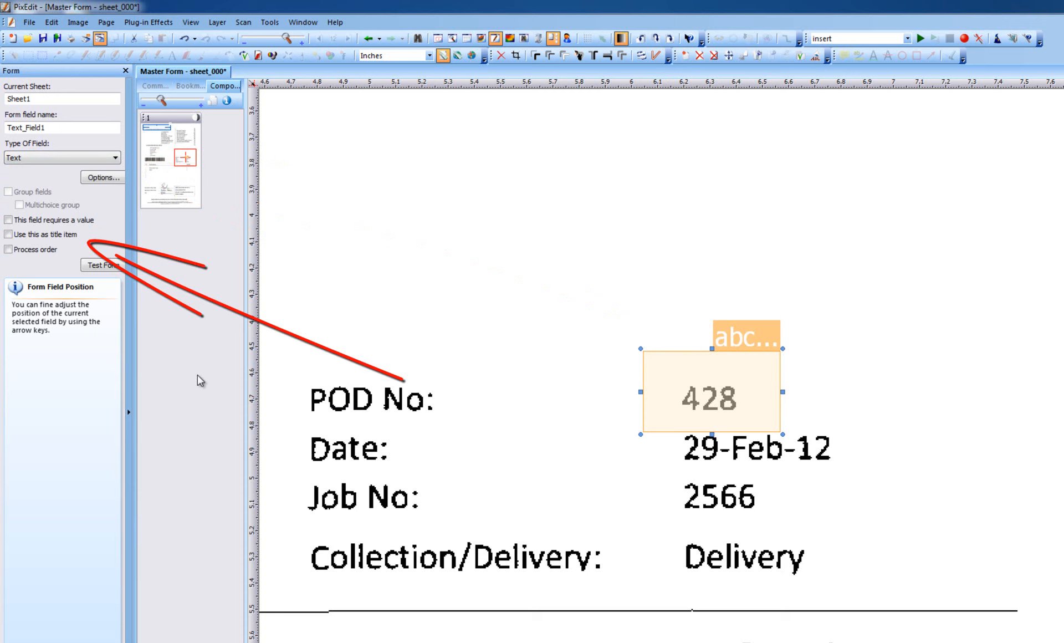
pyautogui.click(8, 235)
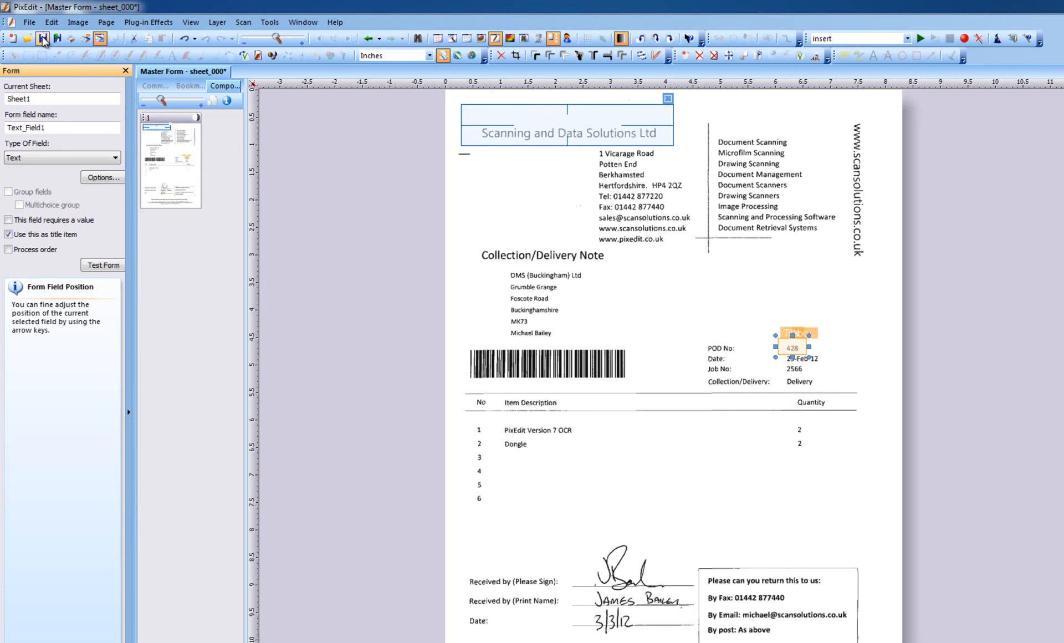
pyautogui.click(55, 40)
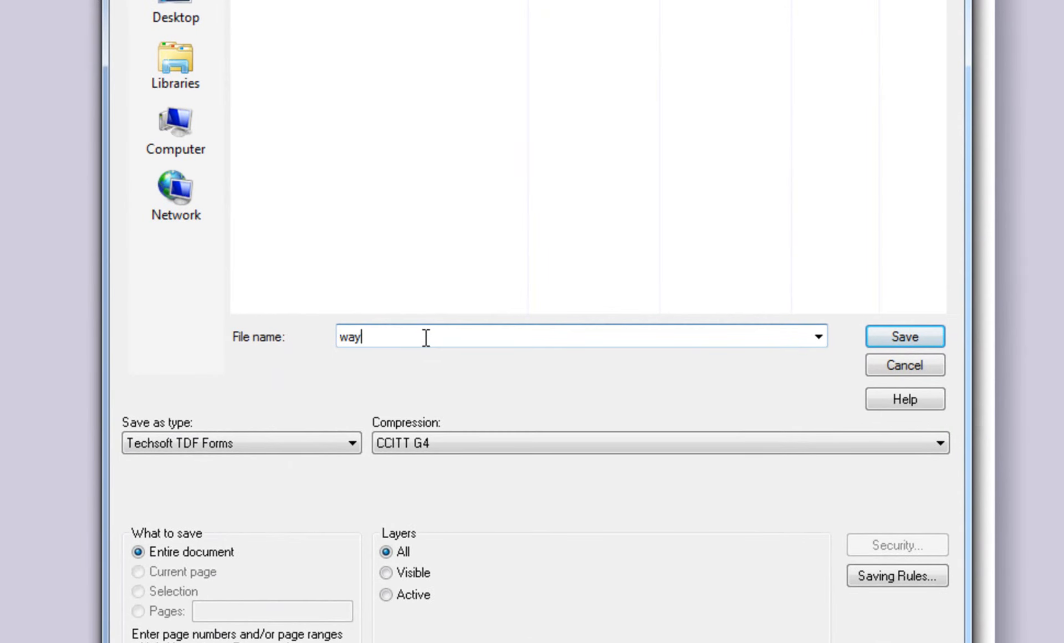
# Save the master form as waybillmaster in Techsoft TDF Forms format.
pyautogui.write('billmaster')
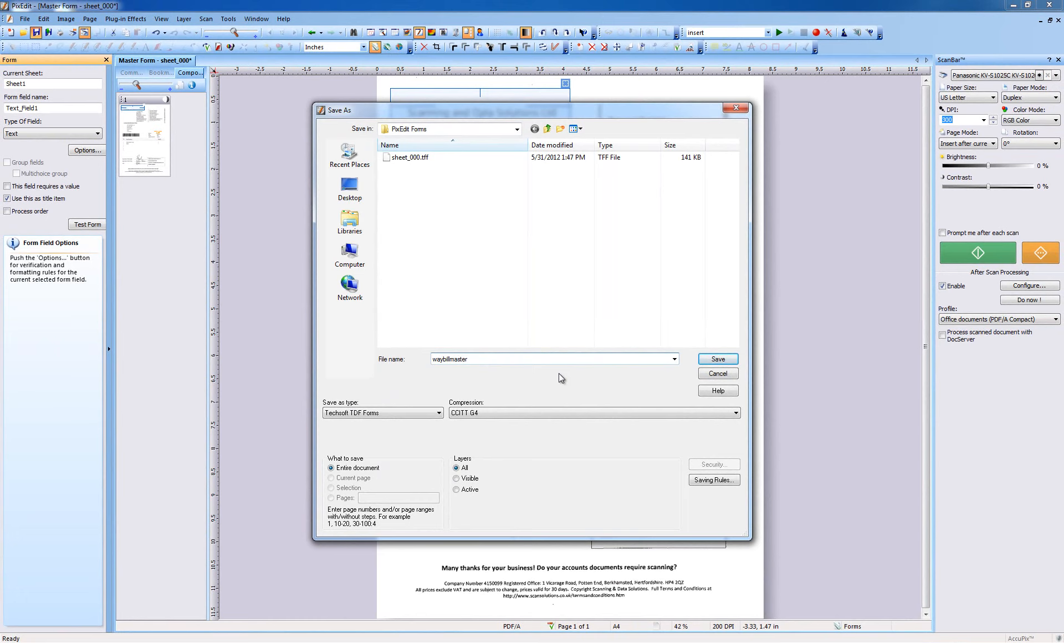
pyautogui.click(718, 359)
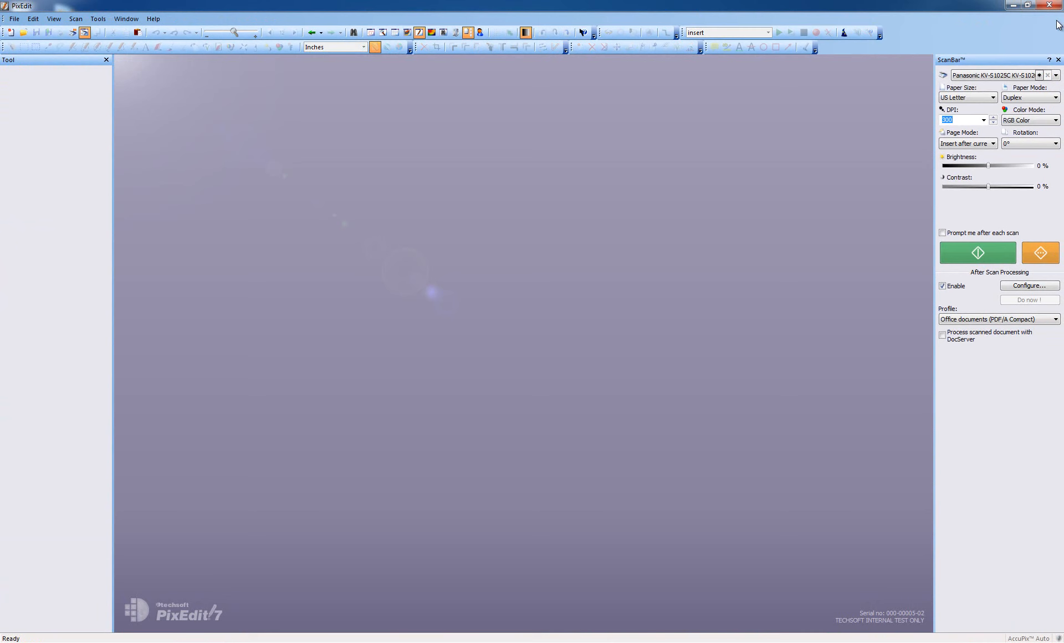
# Launch the Batch Job Wizard at its Step 1 welcome page.
pyautogui.click(978, 253)
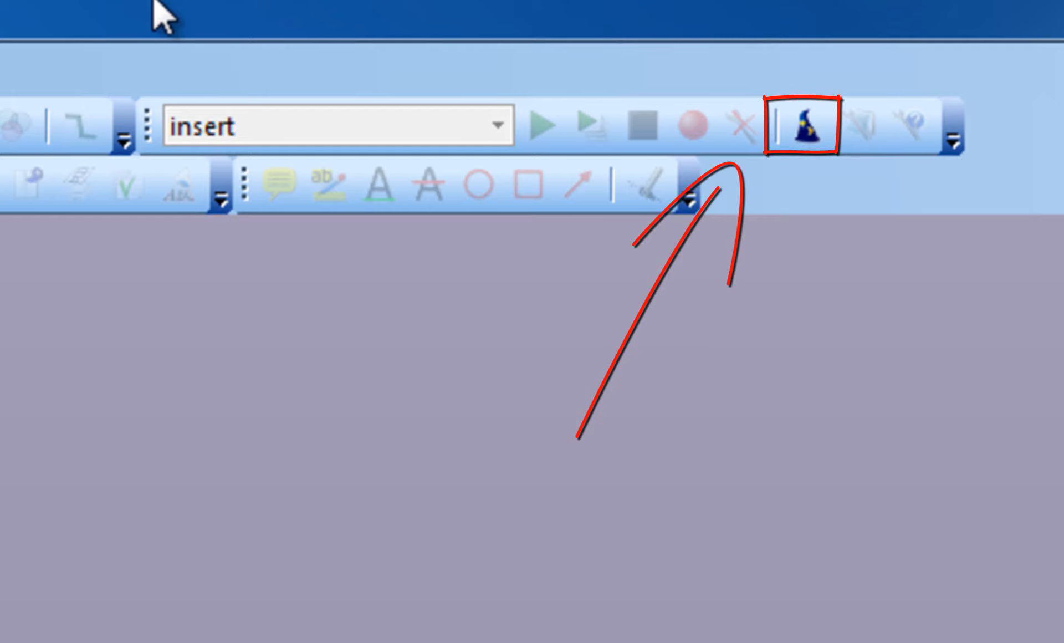
pyautogui.moveTo(71, 37)
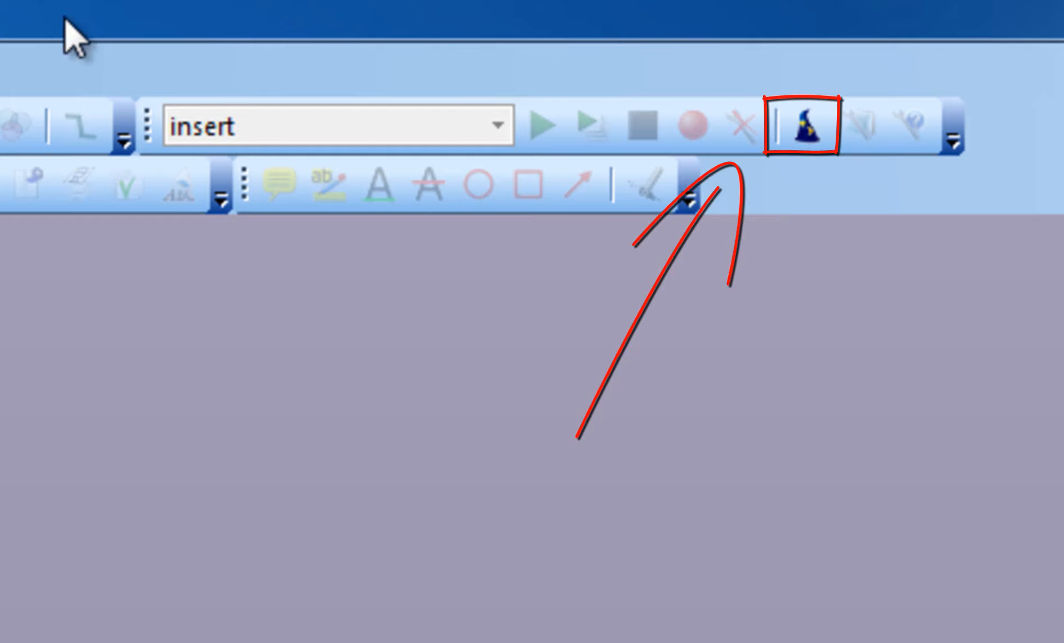
pyautogui.click(804, 127)
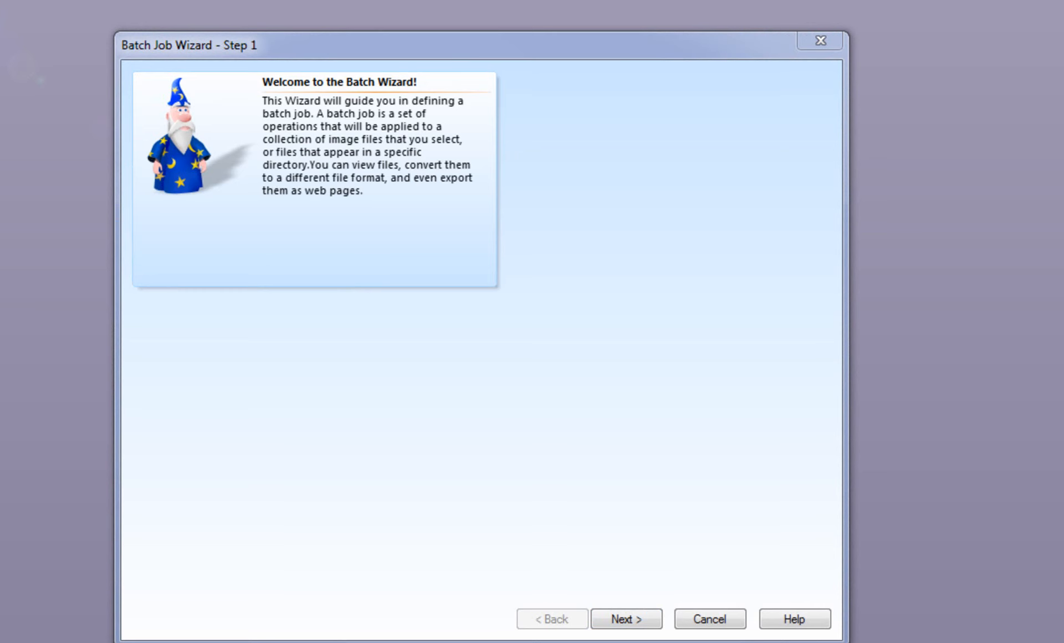
# Set the batch job type to 'Process selected files as forms'.
pyautogui.click(626, 635)
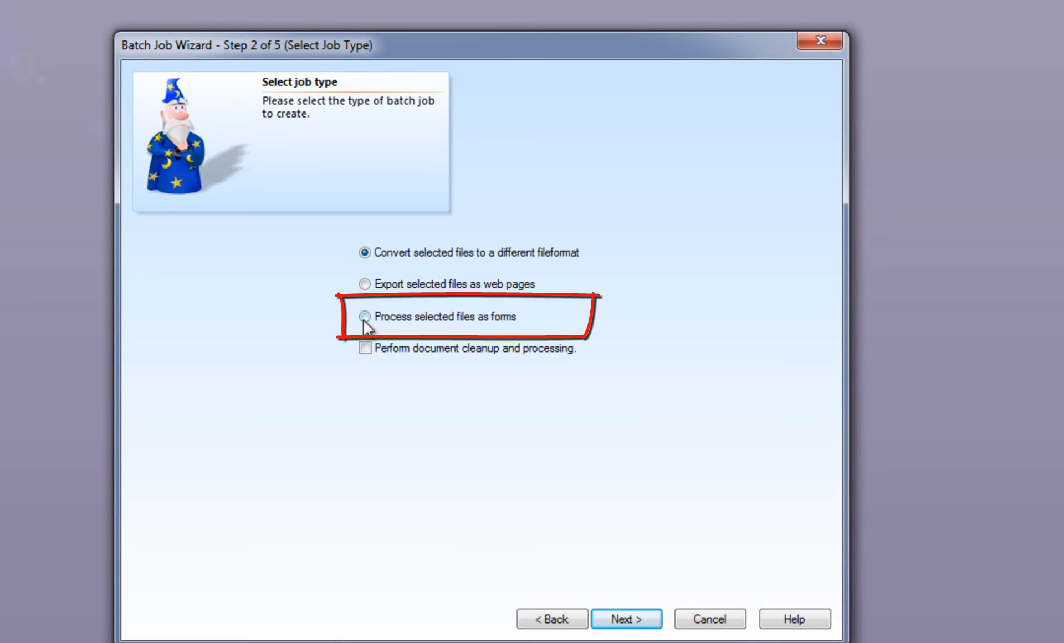
pyautogui.click(363, 317)
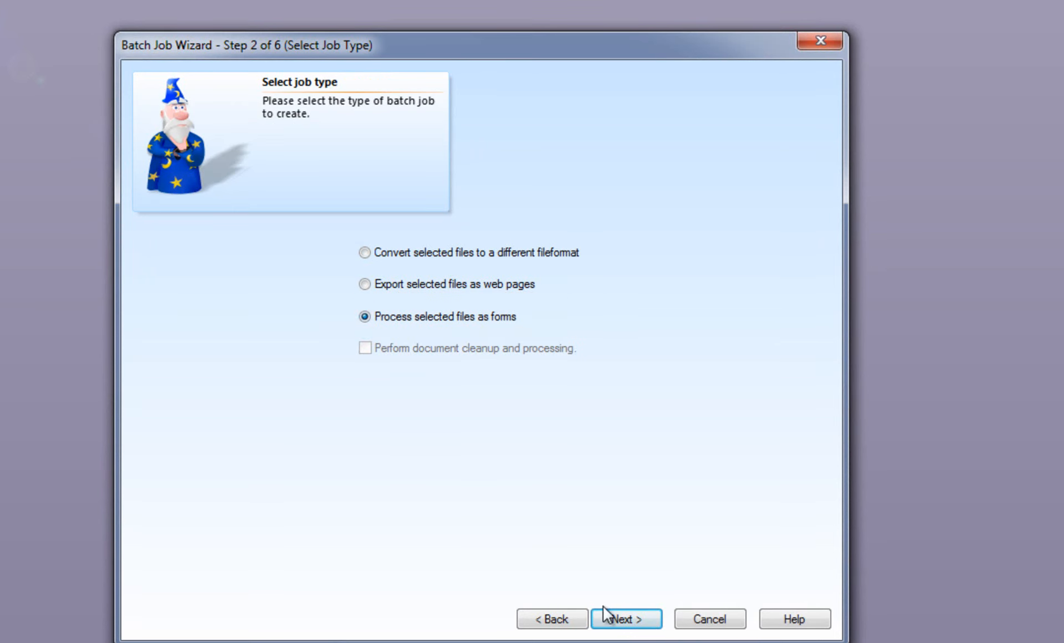
pyautogui.click(625, 620)
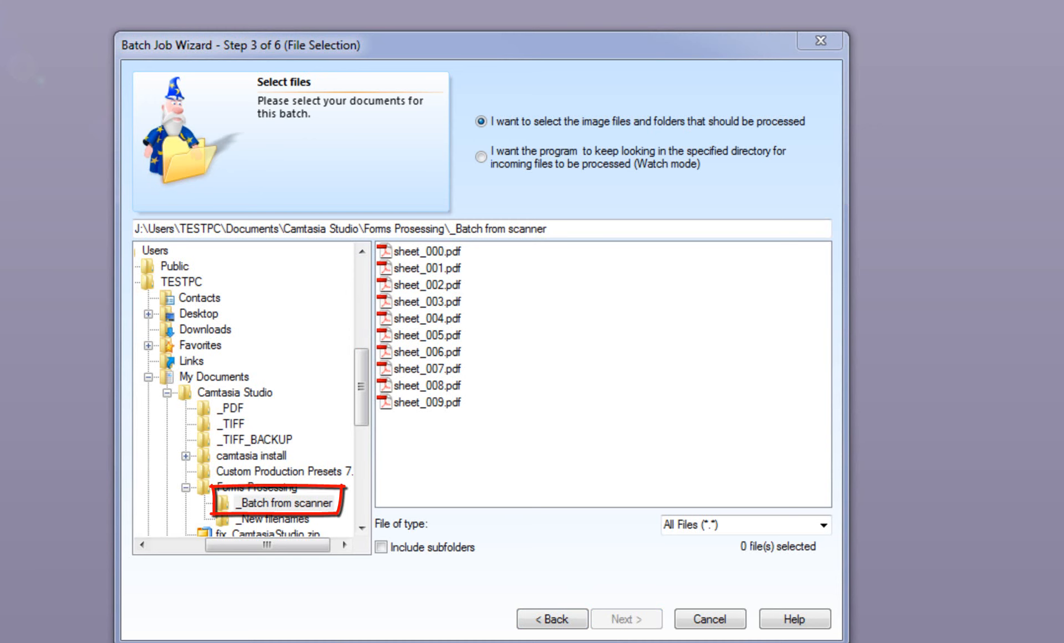
# Select all ten sheet PDFs in _Batch from scanner and continue to forms processing.
pyautogui.click(283, 503)
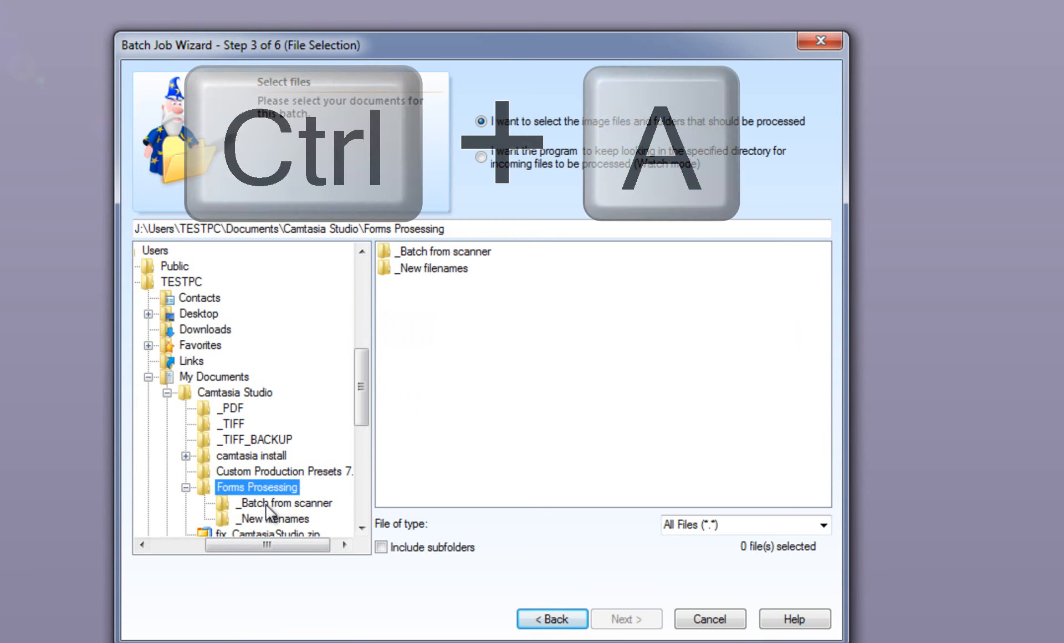
pyautogui.doubleClick(277, 504)
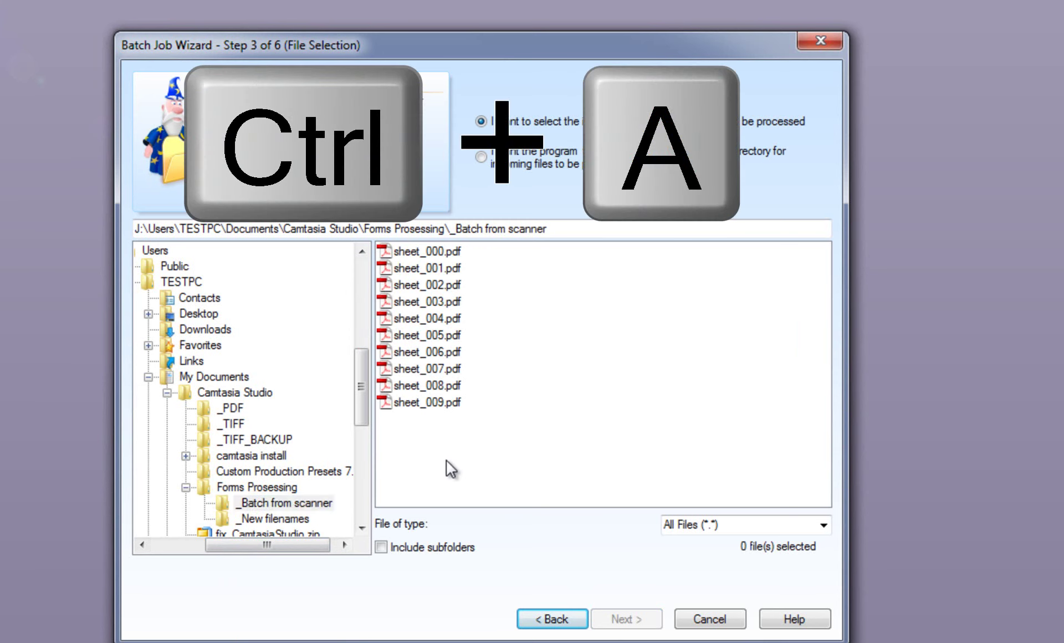
pyautogui.press('Ctrl+A')
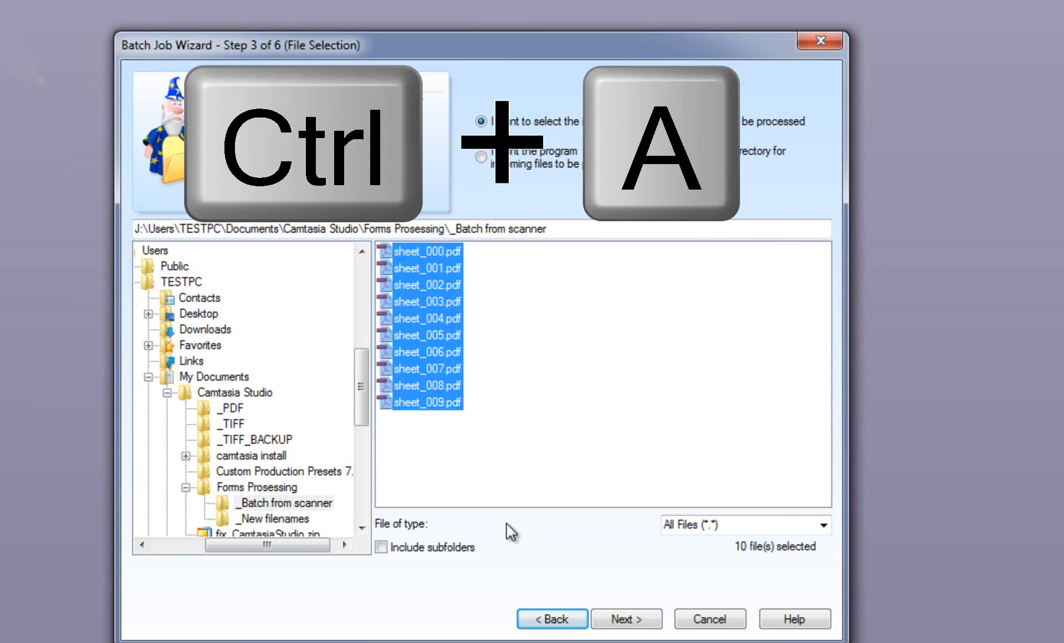
pyautogui.click(625, 634)
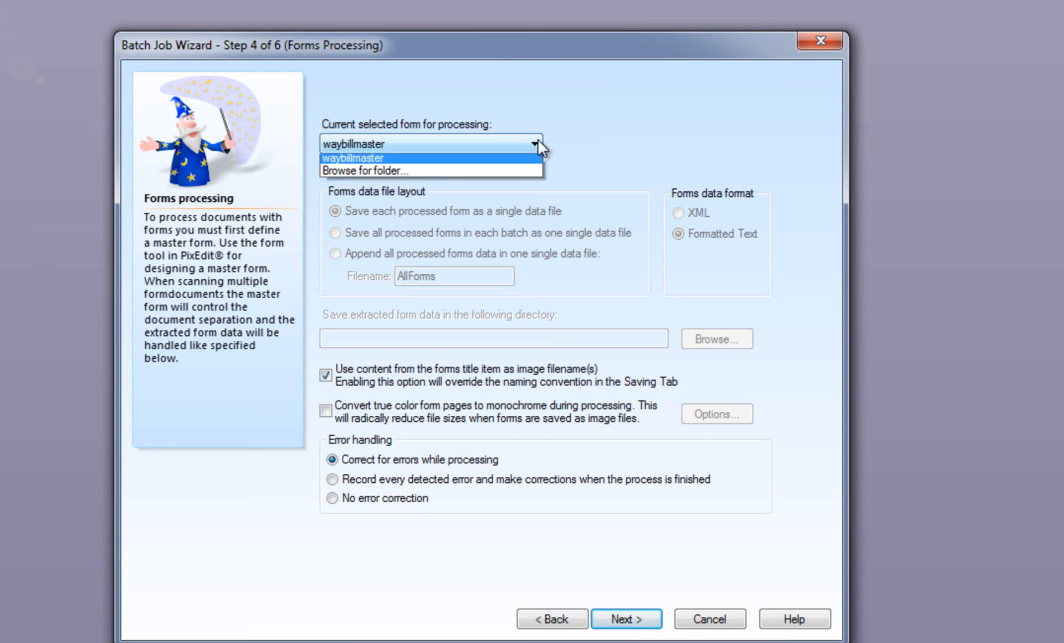
# Choose waybillmaster as the form for processing, keeping title-item file naming.
pyautogui.click(355, 157)
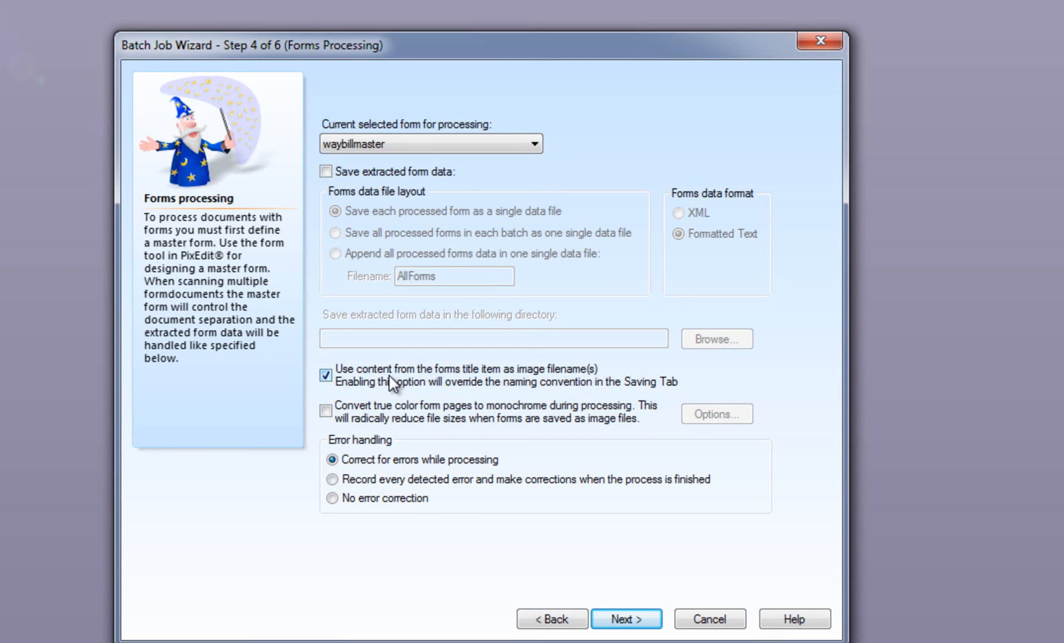
pyautogui.moveTo(434, 434)
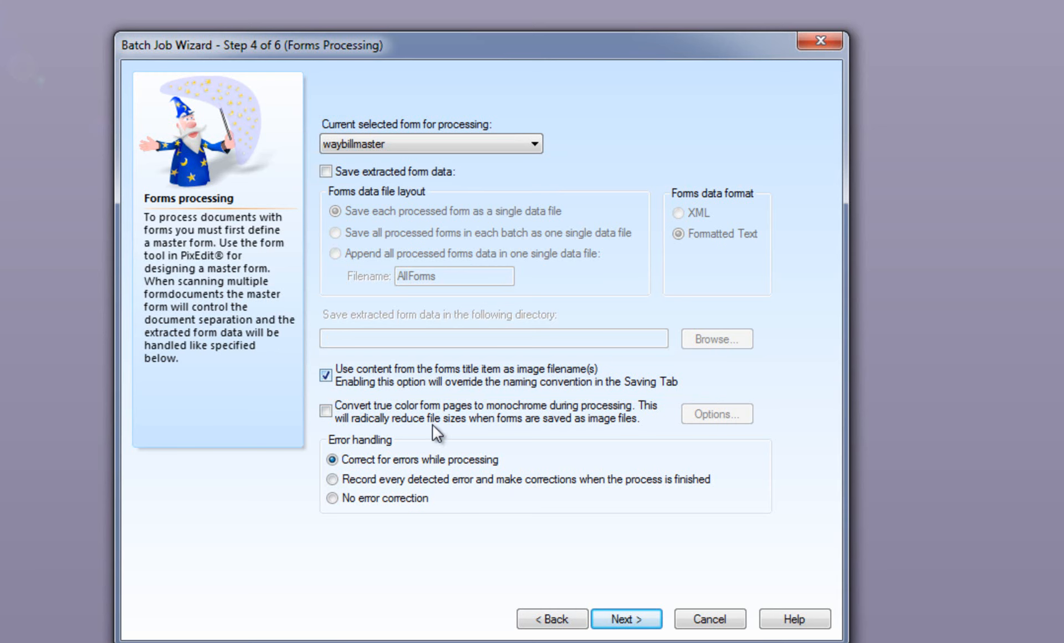
# Keep output as PDF/A-1b in _New filenames and reach the batch job summary.
pyautogui.click(626, 635)
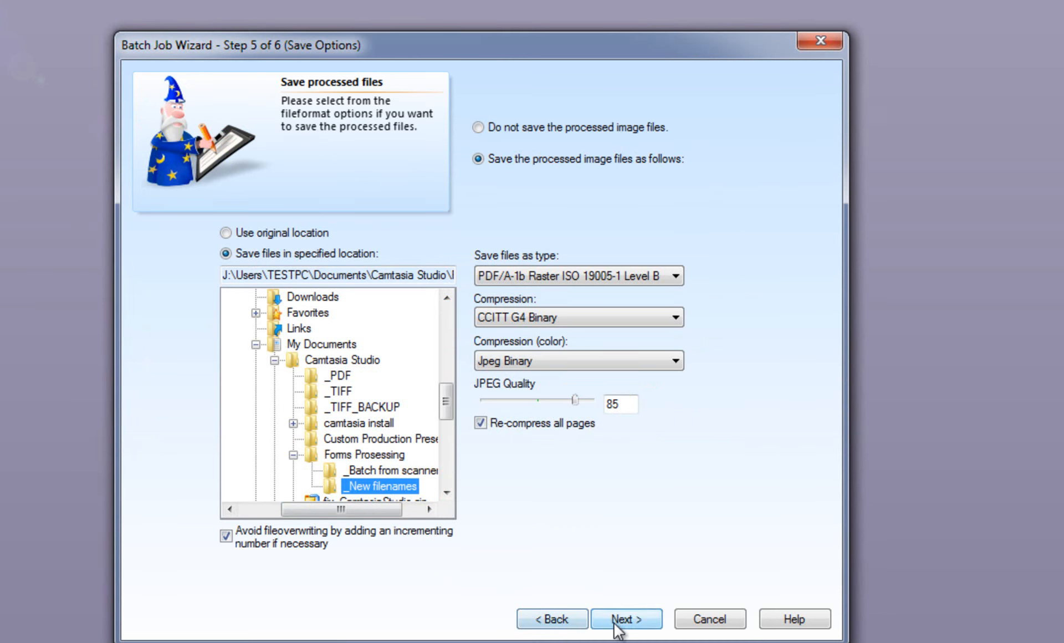
pyautogui.click(626, 619)
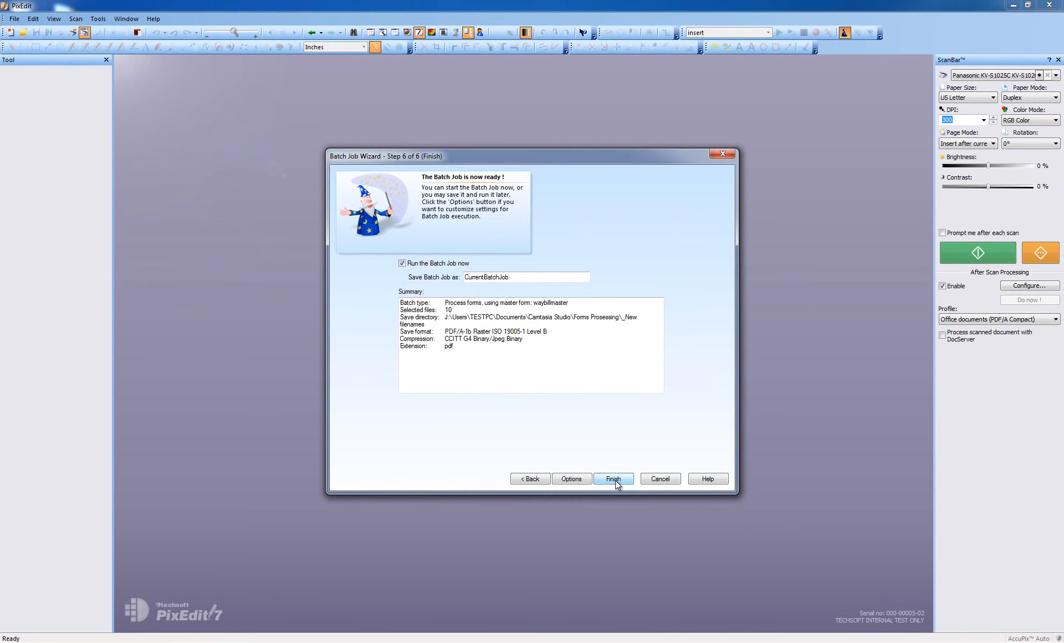
# Finish the batch job wizard with 'Run the Batch Job now' enabled, starting the waybill job.
pyautogui.click(614, 479)
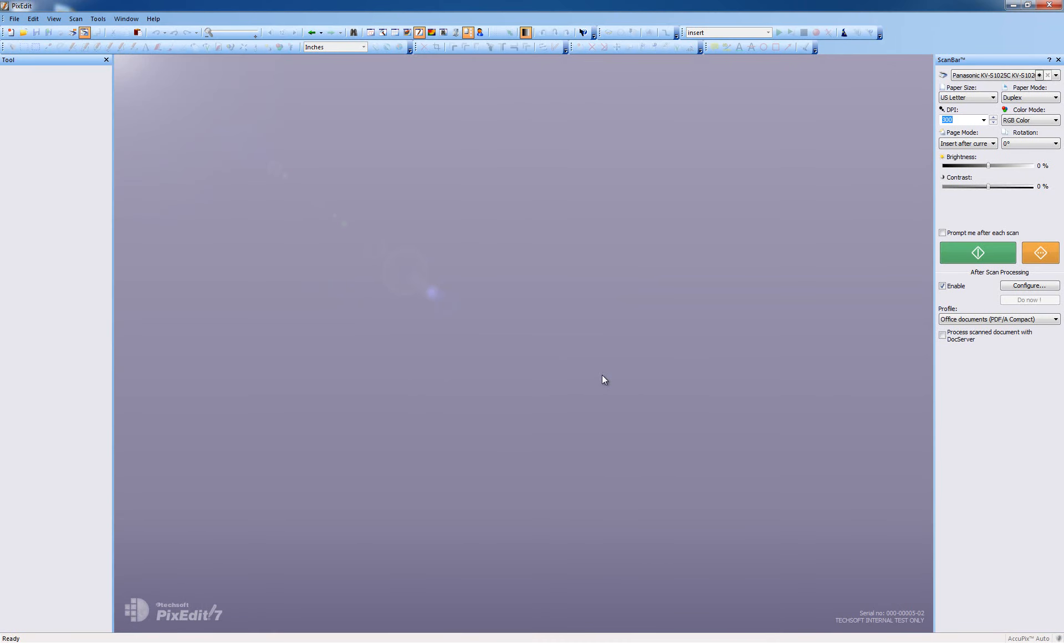
pyautogui.moveTo(247, 471)
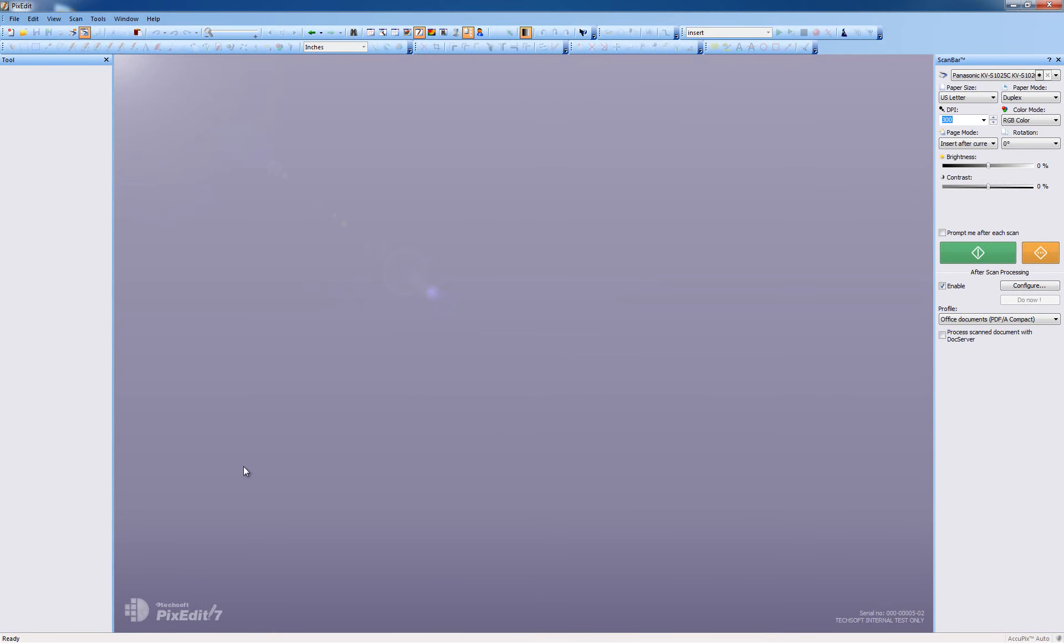